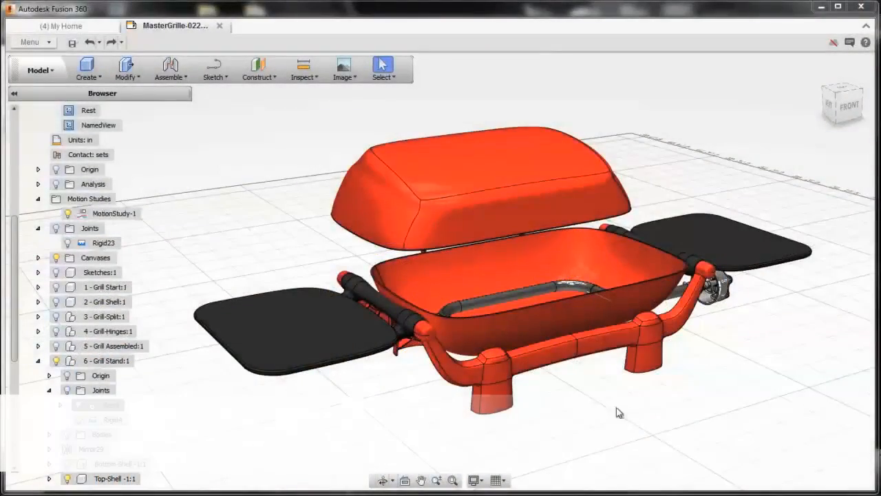
# Step: Restore the saved NamedView to show the grill from the side
pyautogui.click(92, 125)
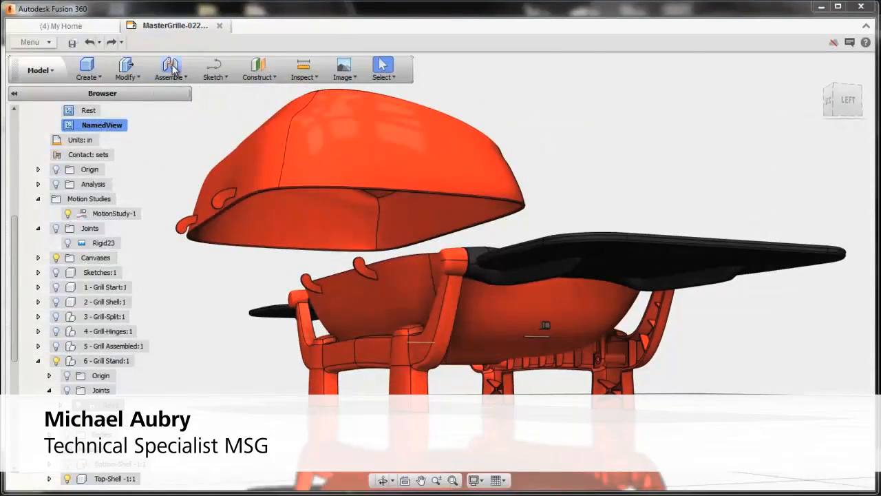
# Step: Create a revolute joint Rev6 hinging the lid to the grill base about the Z axis
pyautogui.click(170, 68)
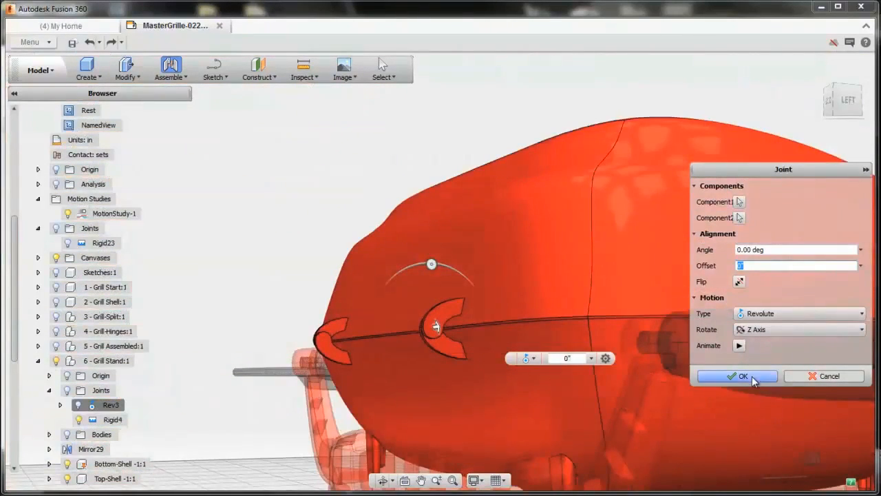
pyautogui.click(737, 376)
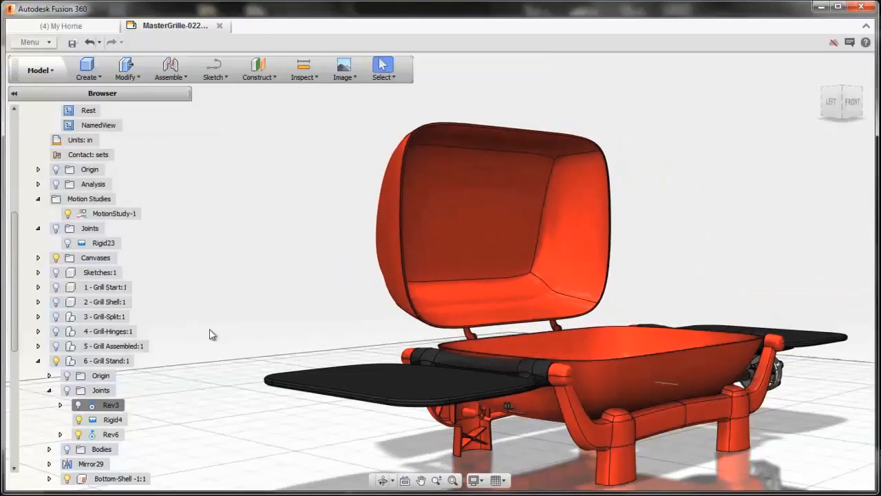
# Step: Limit the Rev6 lid joint rotation to a 0° minimum and a 120° maximum
pyautogui.rightClick(110, 434)
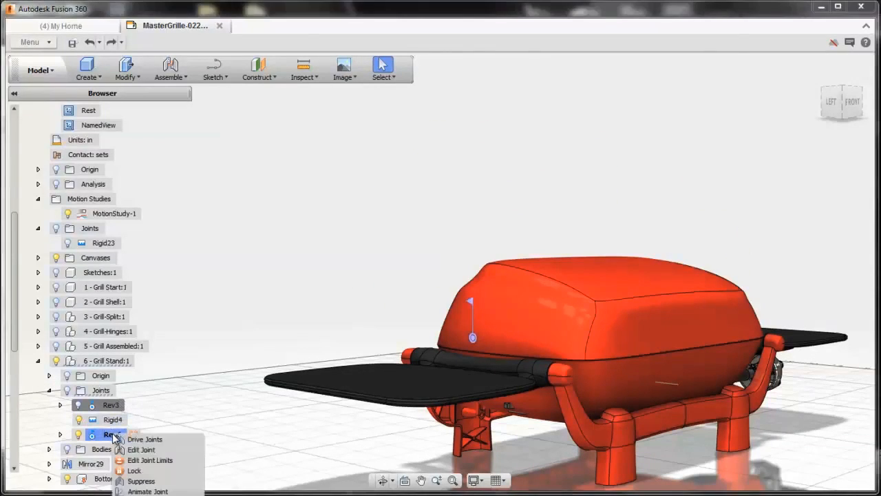
pyautogui.click(150, 460)
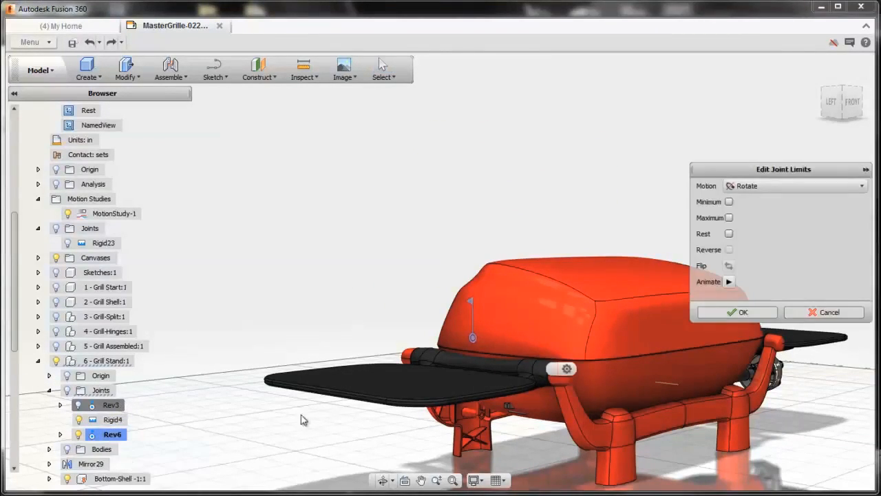
pyautogui.click(729, 201)
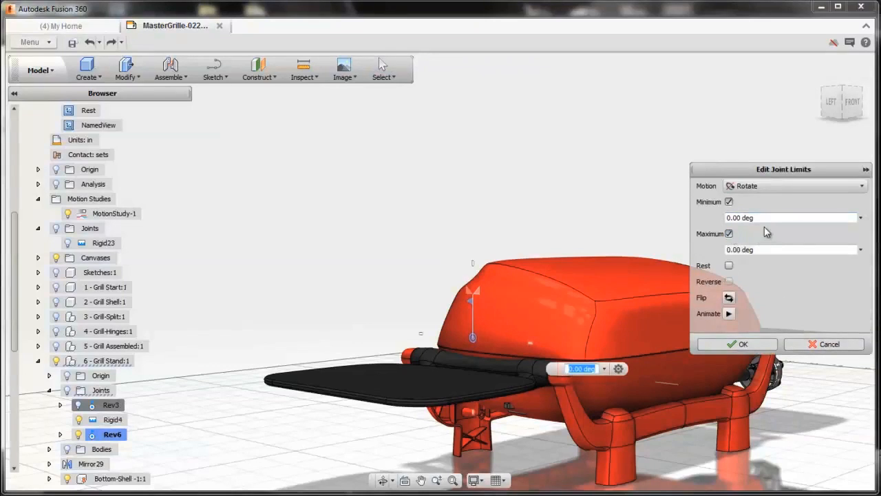
pyautogui.write('12')
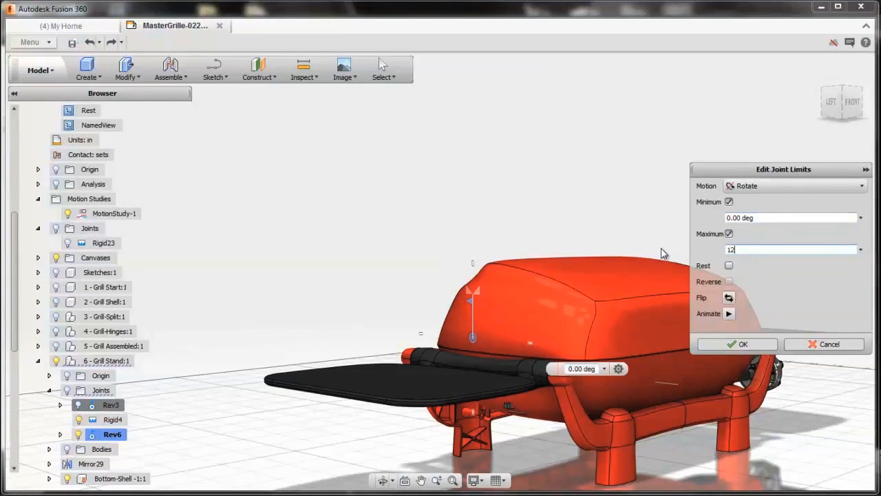
pyautogui.click(738, 343)
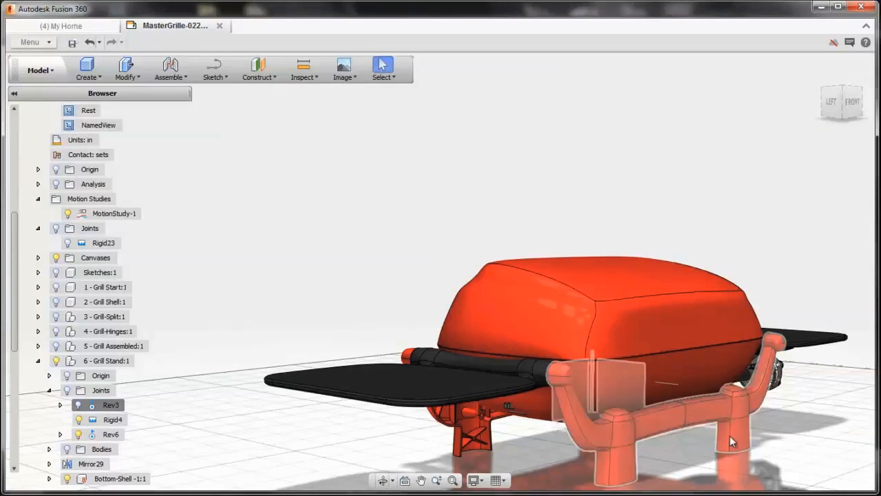
# Step: Delete the Rev6 joint, leaving Rev3 and Rigid4 on the Grill Stand
pyautogui.click(110, 434)
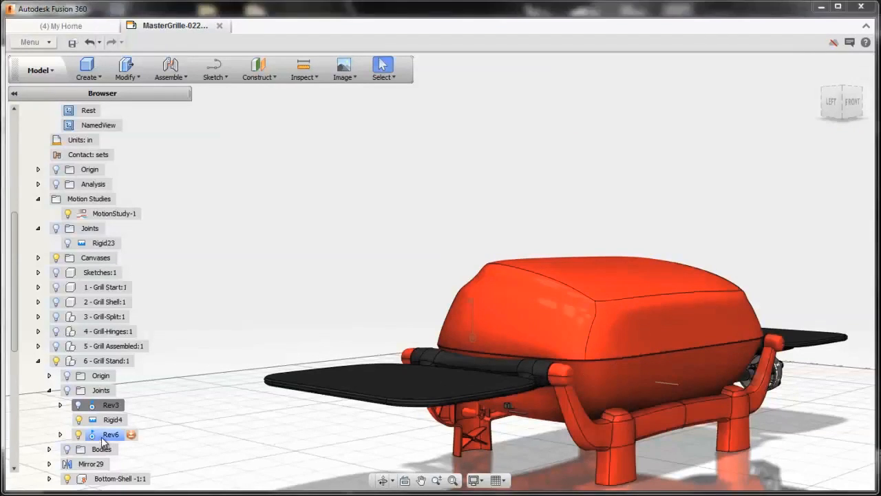
pyautogui.rightClick(110, 433)
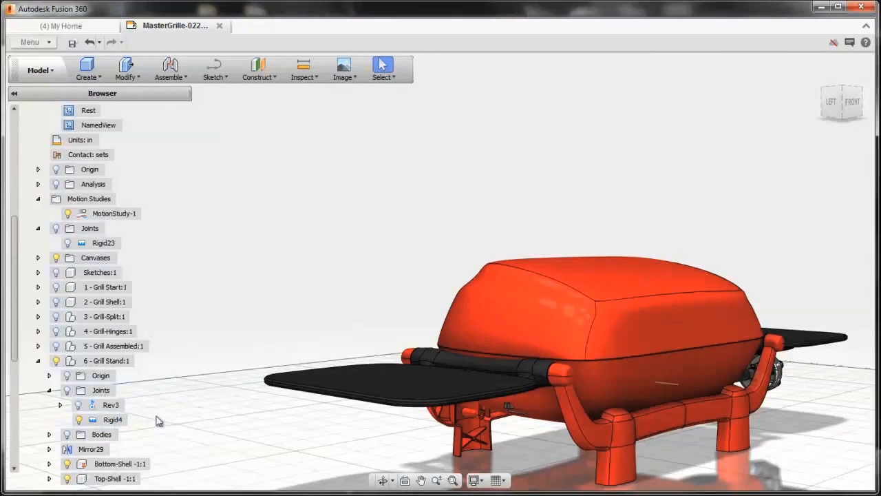
# Step: Play MotionStudy-1 in back-and-forth mode to animate the lid and trays, then pause
pyautogui.rightClick(113, 213)
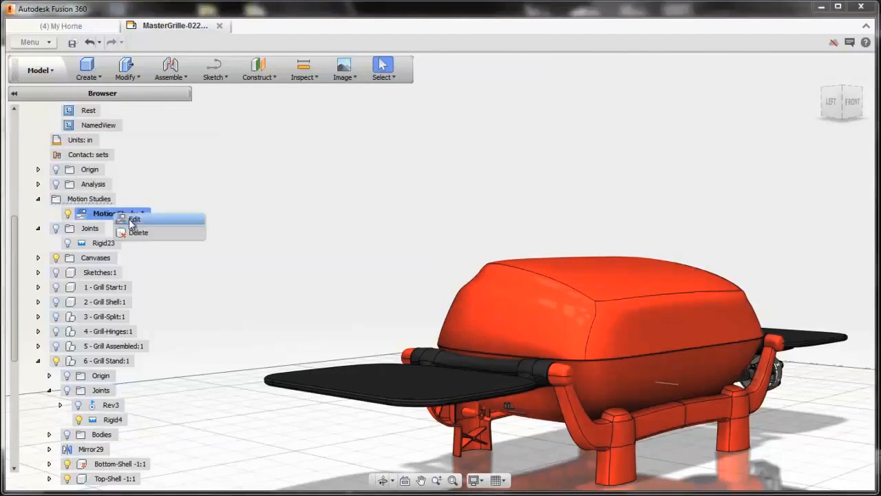
pyautogui.click(135, 219)
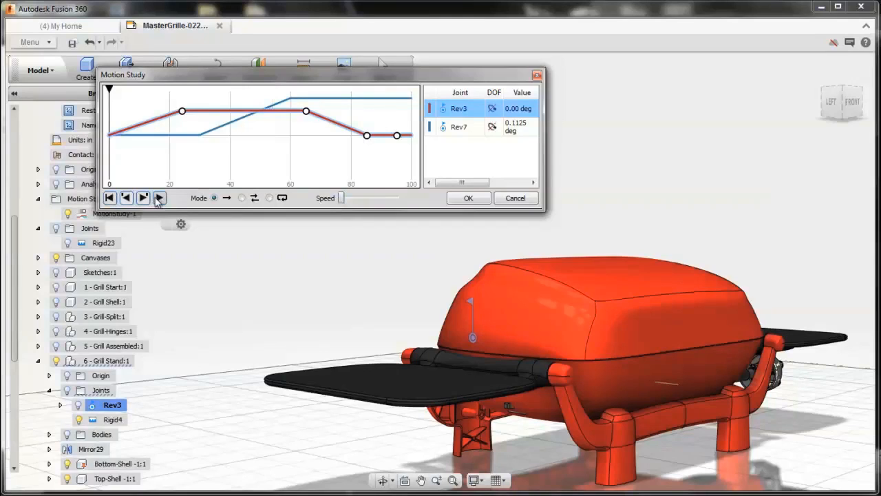
pyautogui.click(159, 198)
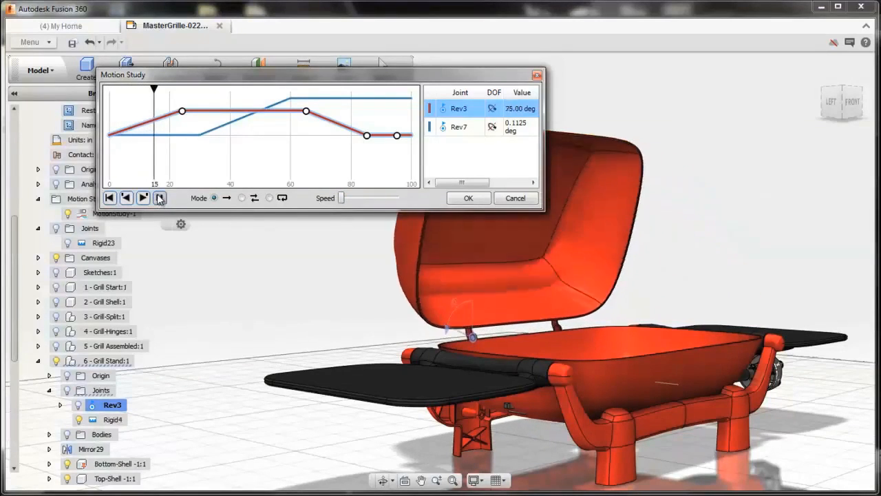
pyautogui.click(142, 198)
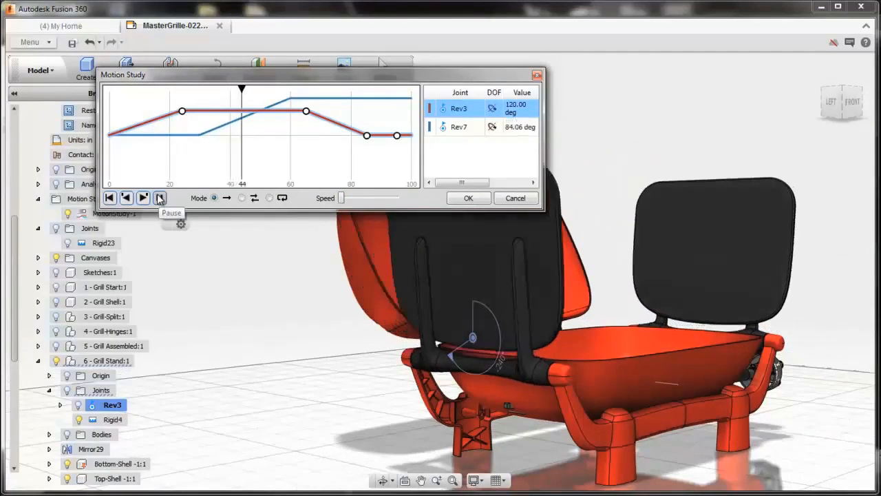
pyautogui.click(142, 198)
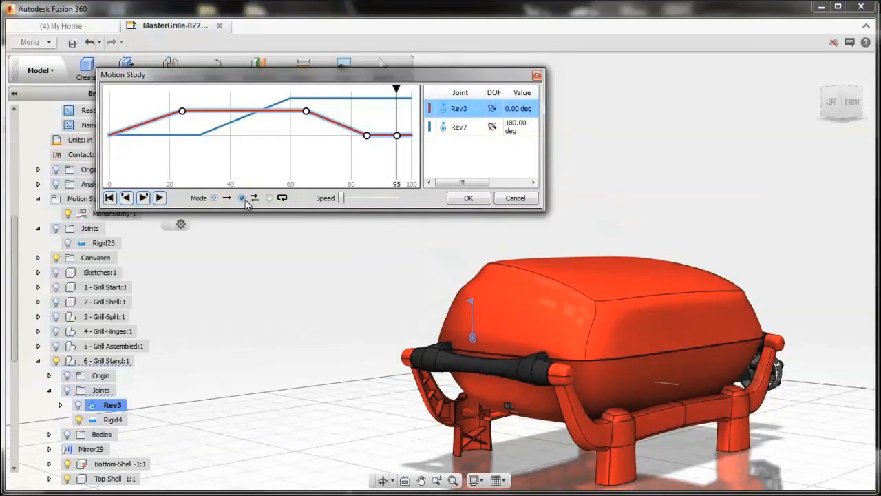
pyautogui.click(142, 198)
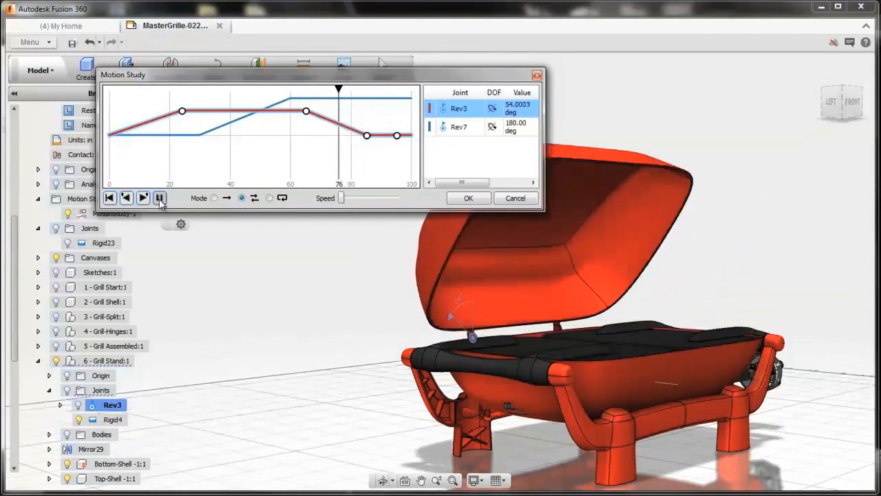
pyautogui.click(159, 198)
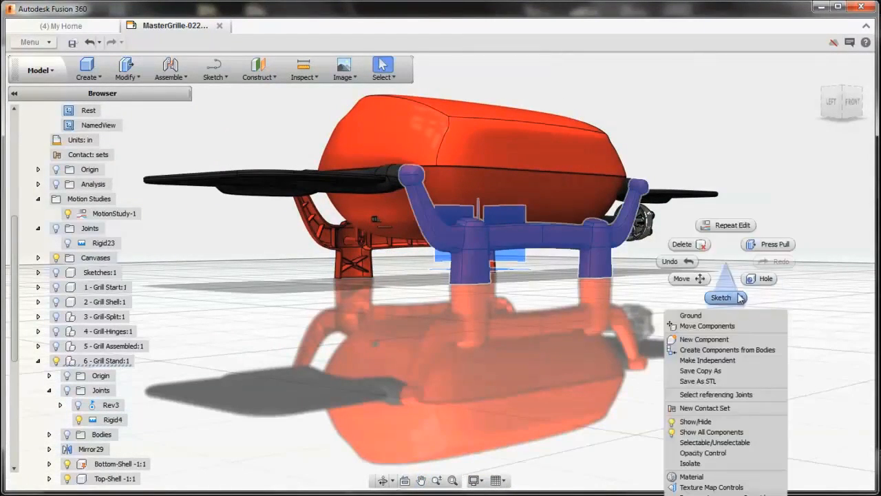
# Step: Set the grill stand opacity to 12 and start a new contact set
pyautogui.click(703, 452)
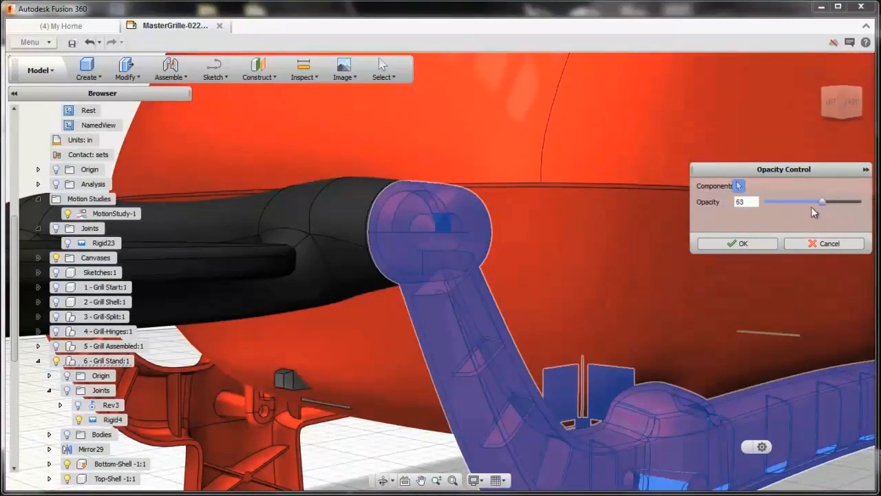
pyautogui.moveTo(823, 201); pyautogui.dragTo(772, 201)
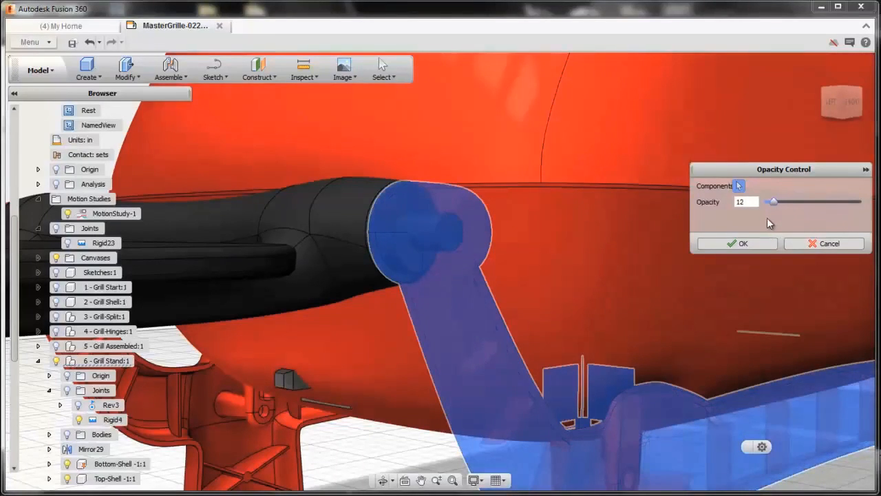
pyautogui.click(738, 243)
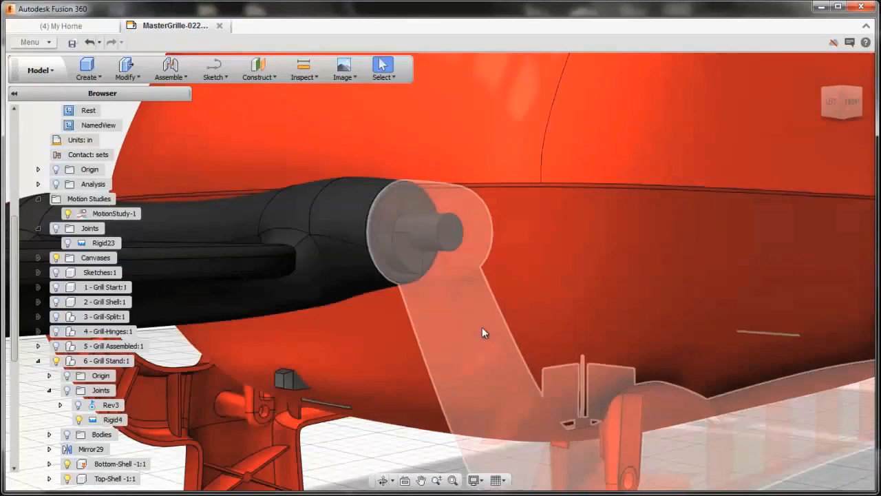
pyautogui.click(170, 69)
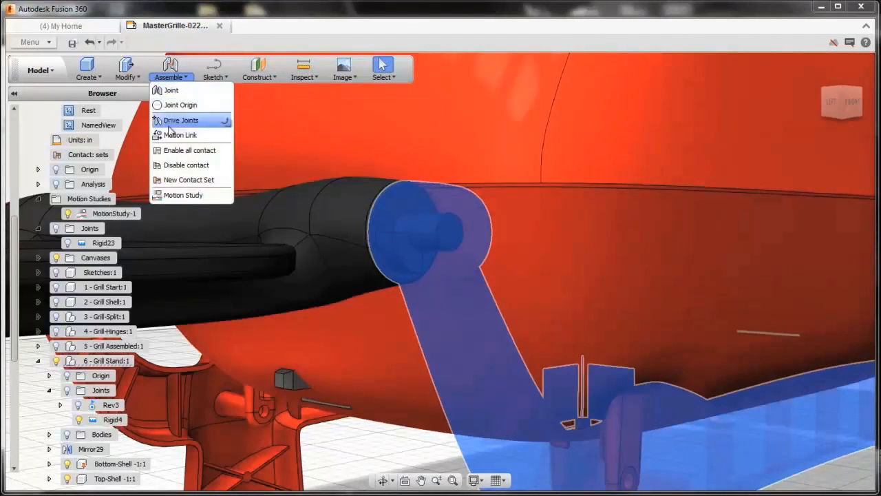
pyautogui.click(188, 180)
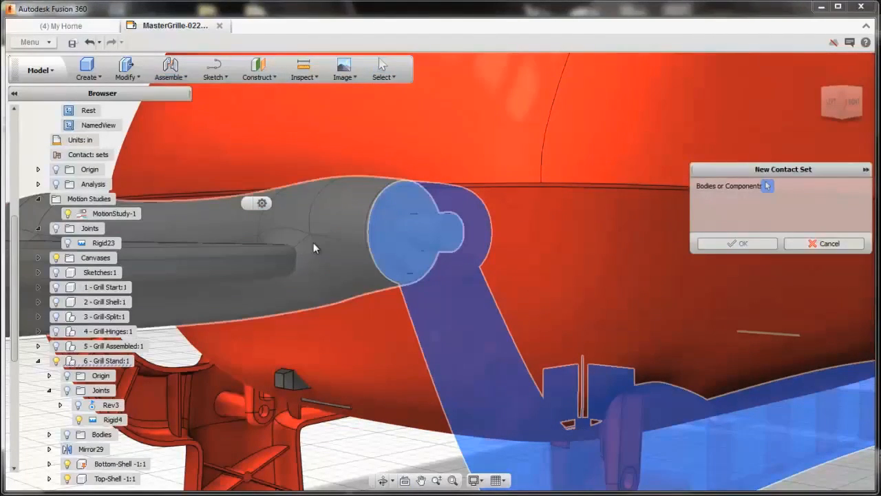